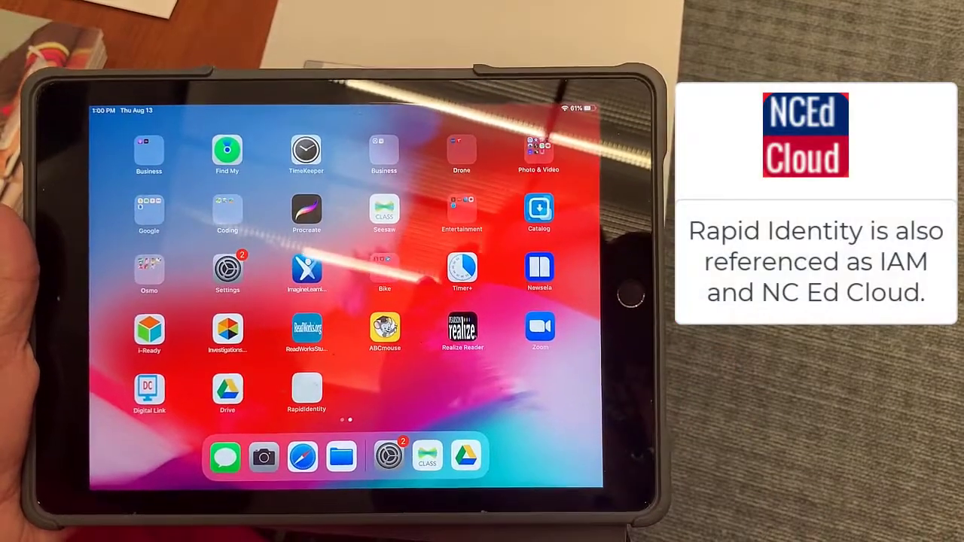
# Launch the RapidIdentity app from the iPad home screen to reach the NCEdCloud login page
pyautogui.click(306, 391)
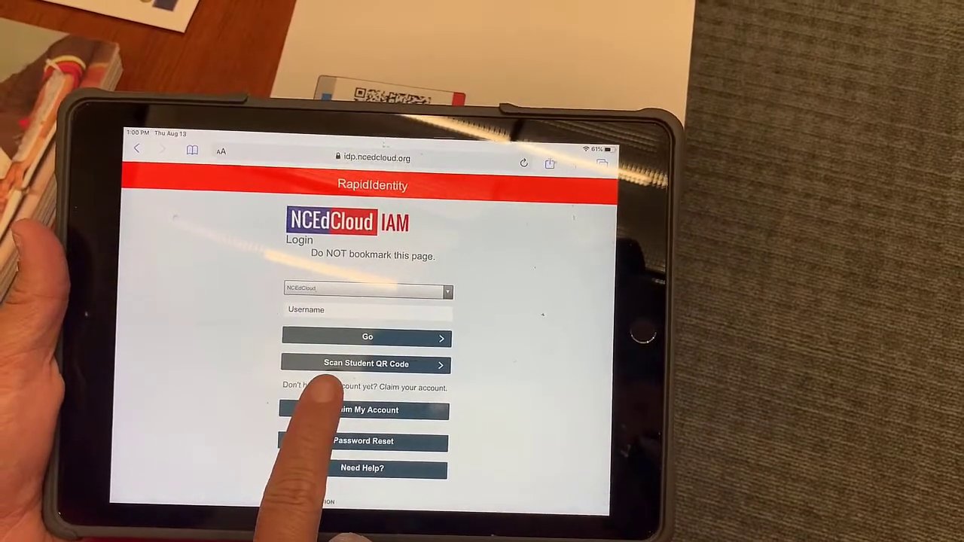
# Choose Scan Student QR Code and allow camera access to log in with the QR card
pyautogui.click(366, 364)
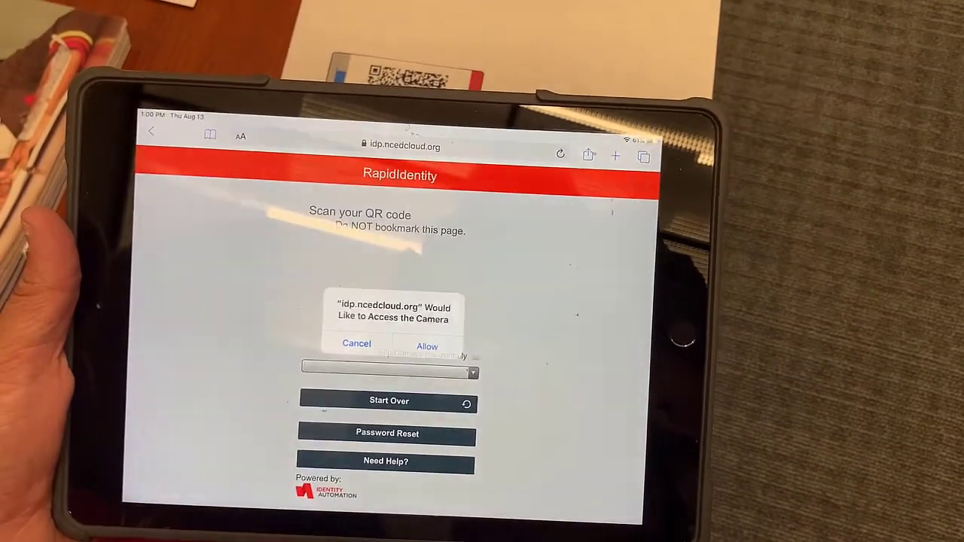
pyautogui.click(427, 346)
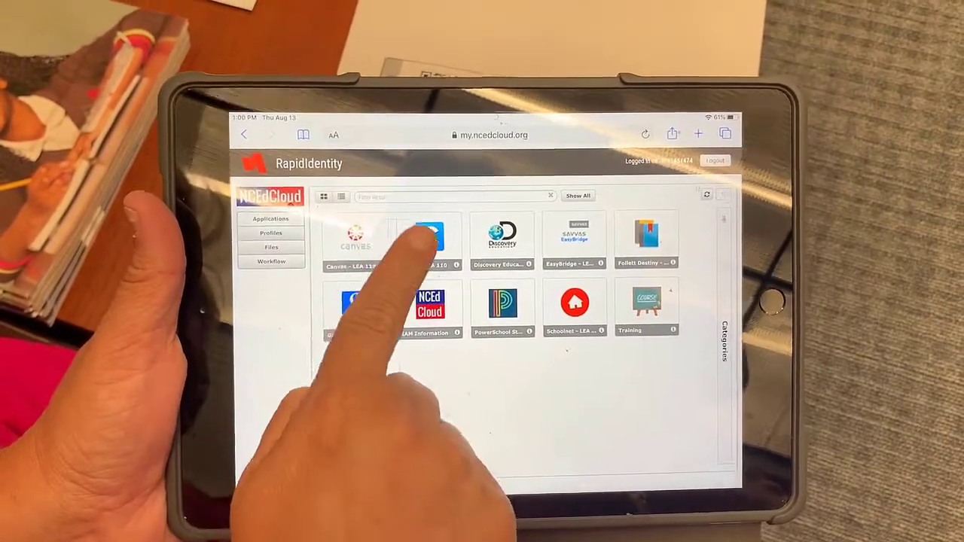
# Open the Clever tile and scroll down the Leicester Elementary portal to the Seesaw icon
pyautogui.click(425, 237)
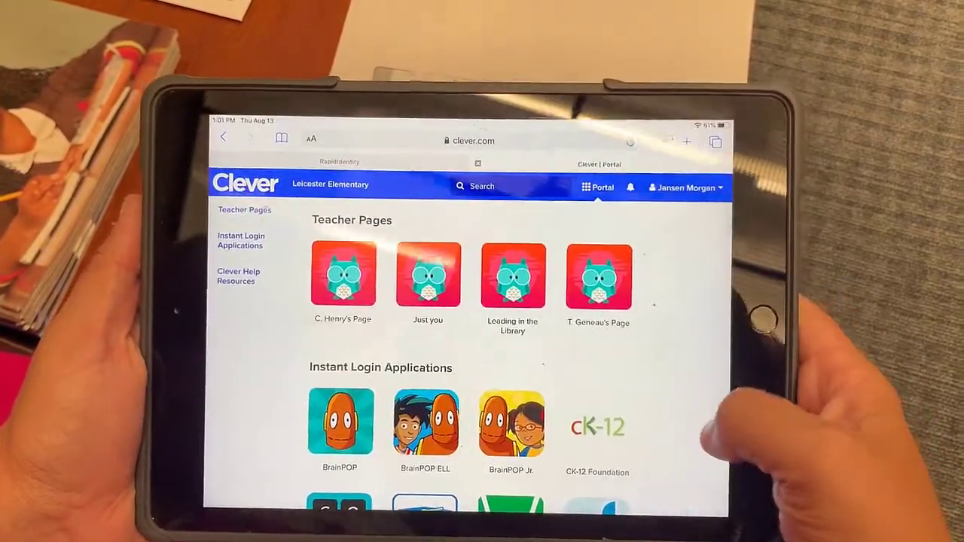
pyautogui.scroll(-3)
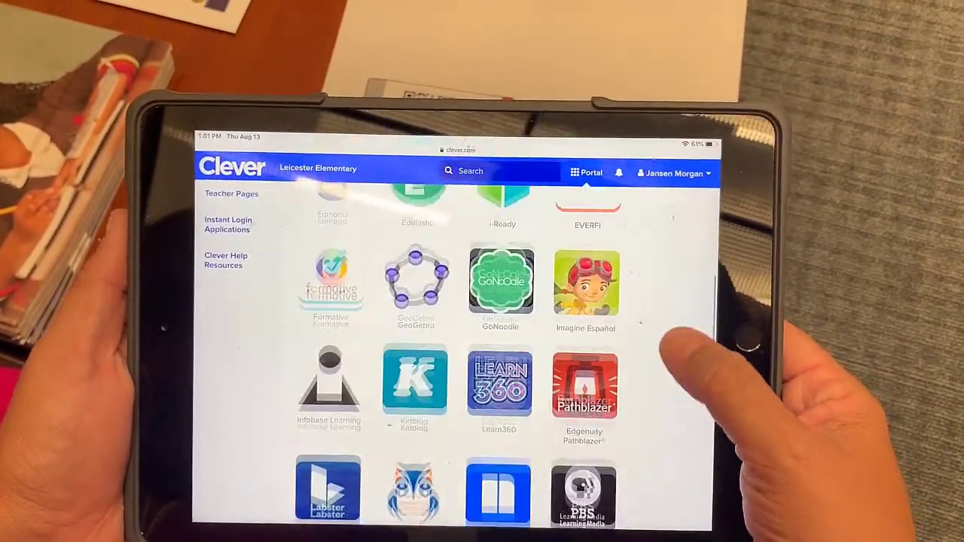
pyautogui.scroll(-3)
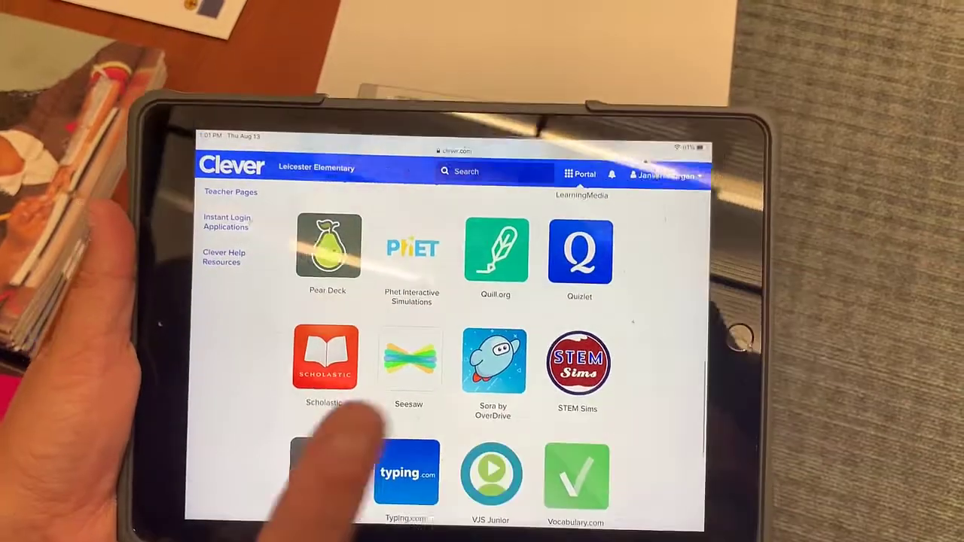